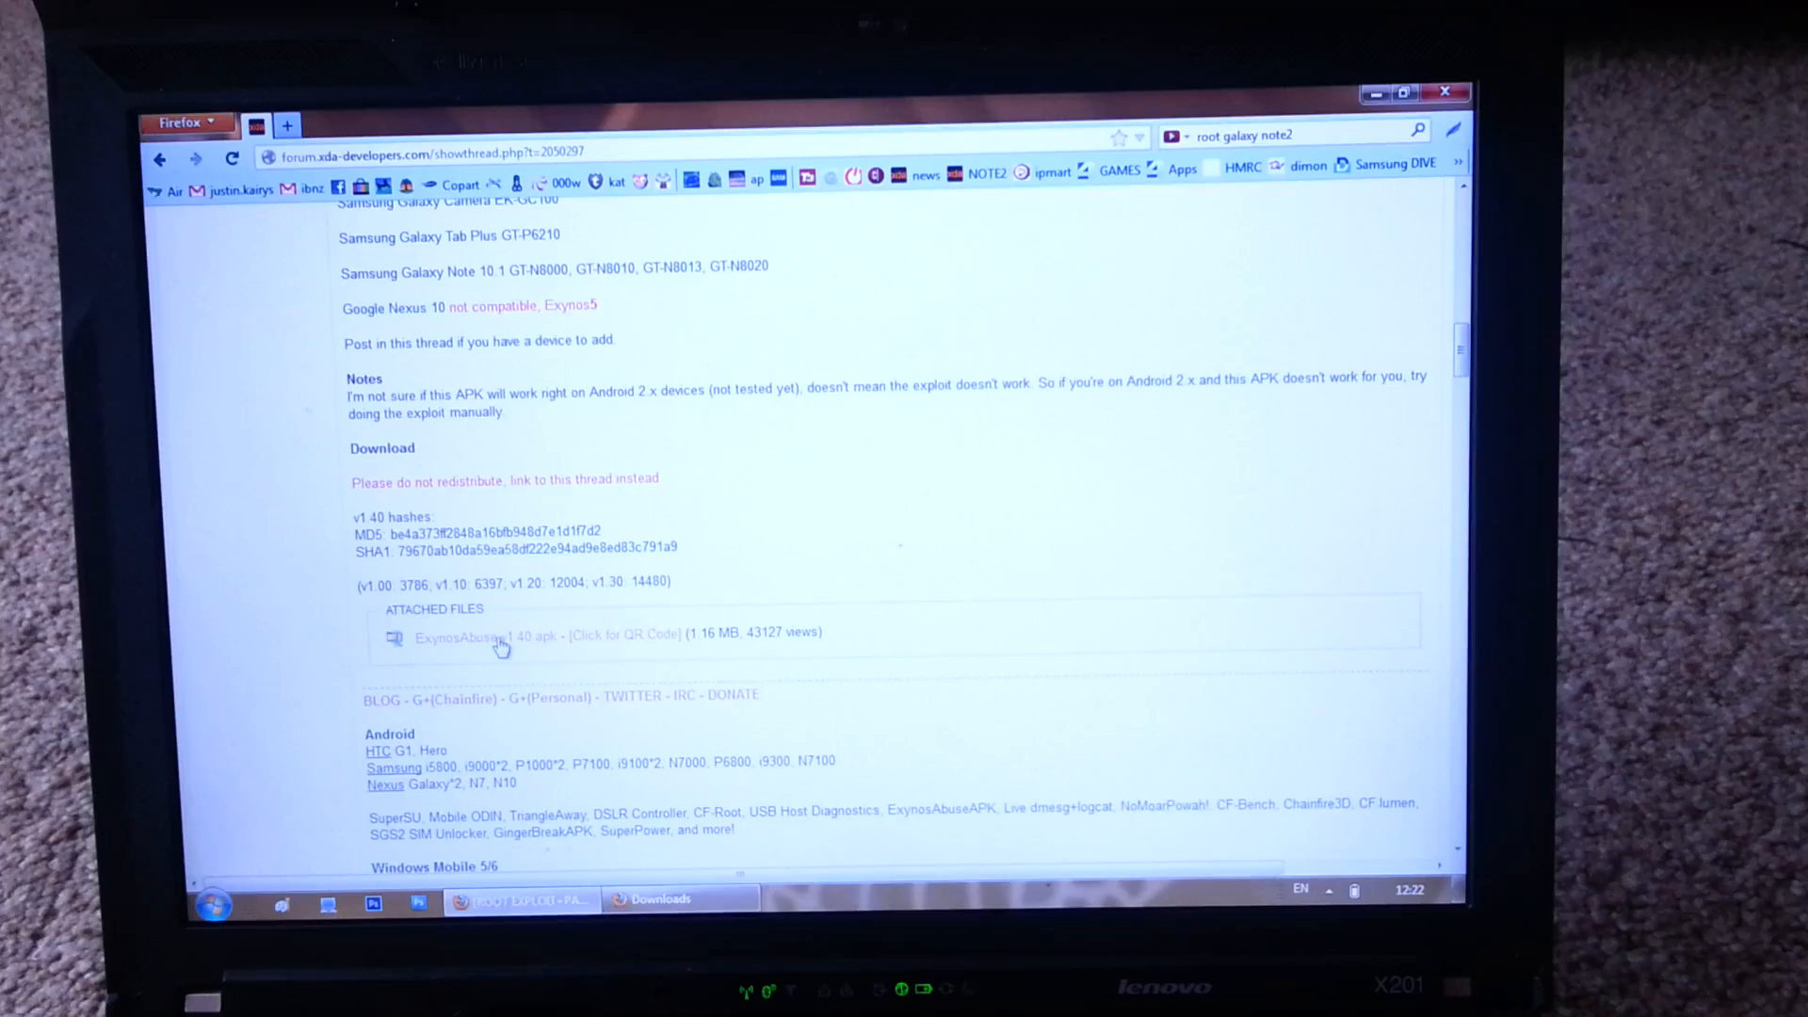
Download ExynosAbuse-v1.40.apk from the XDA thread and save the file.
{"action": "left_click", "coordinate": [487, 635]}
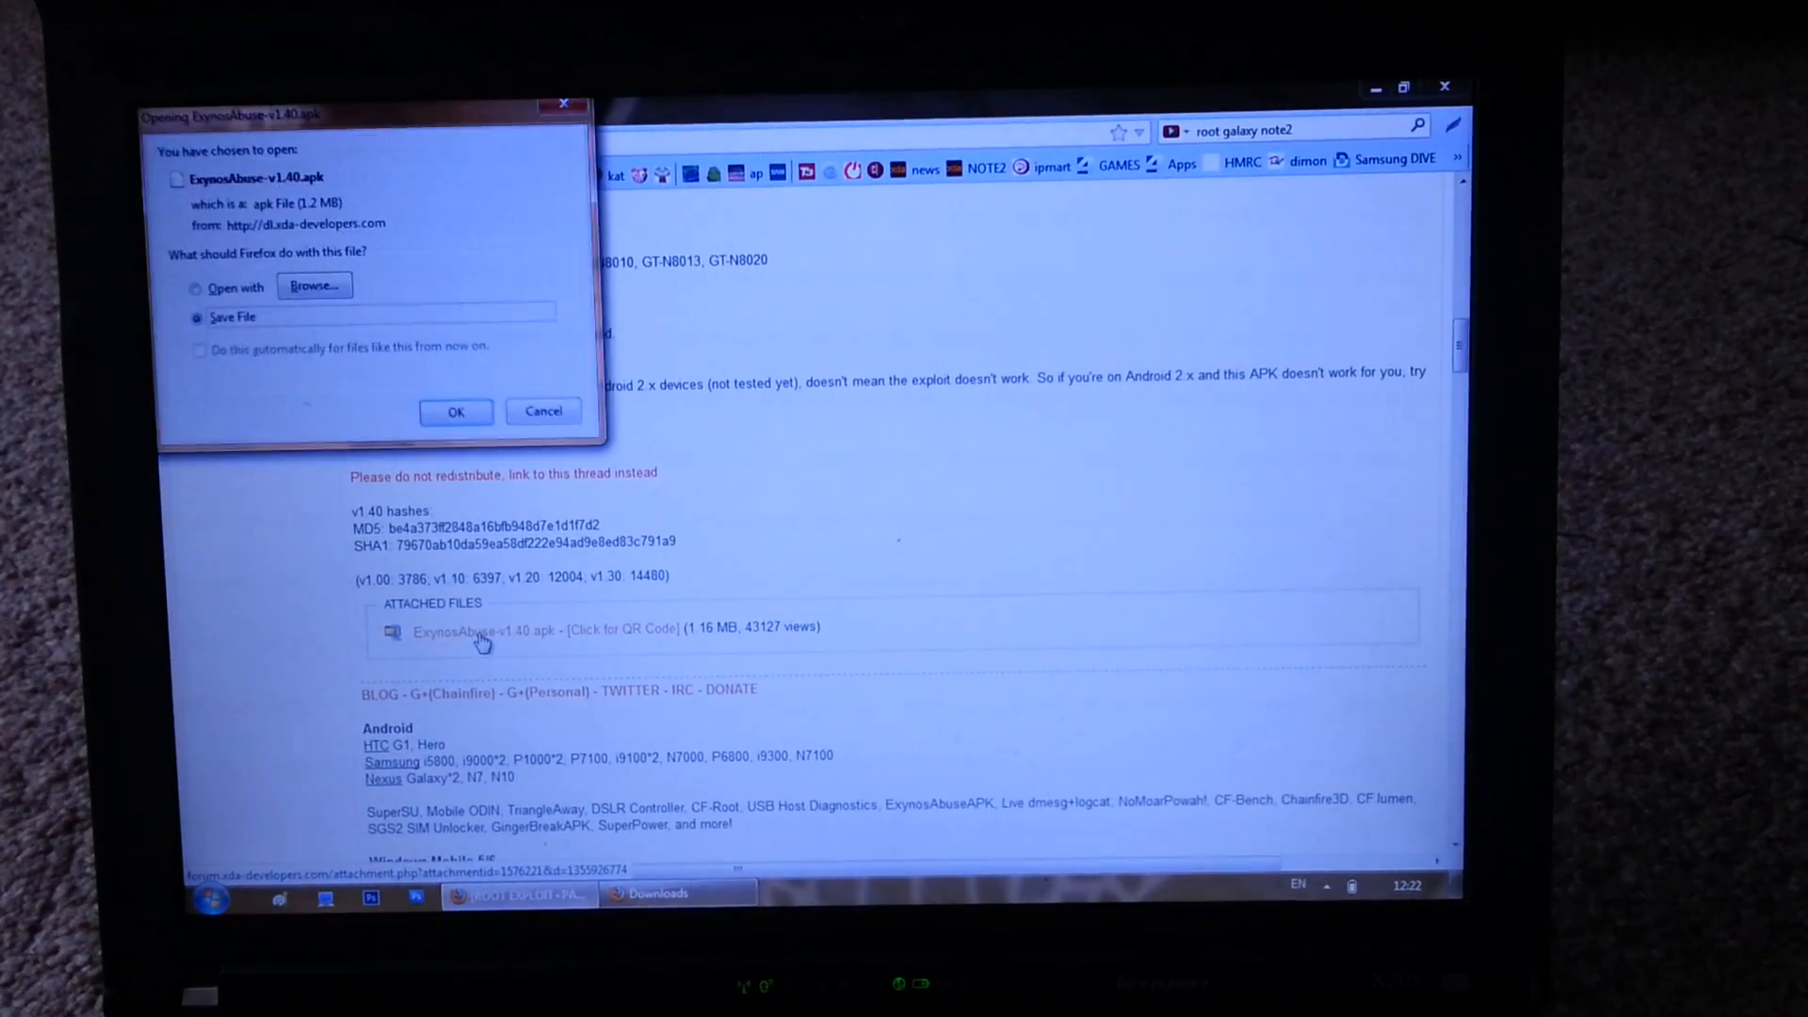
{"action": "left_click", "coordinate": [455, 411]}
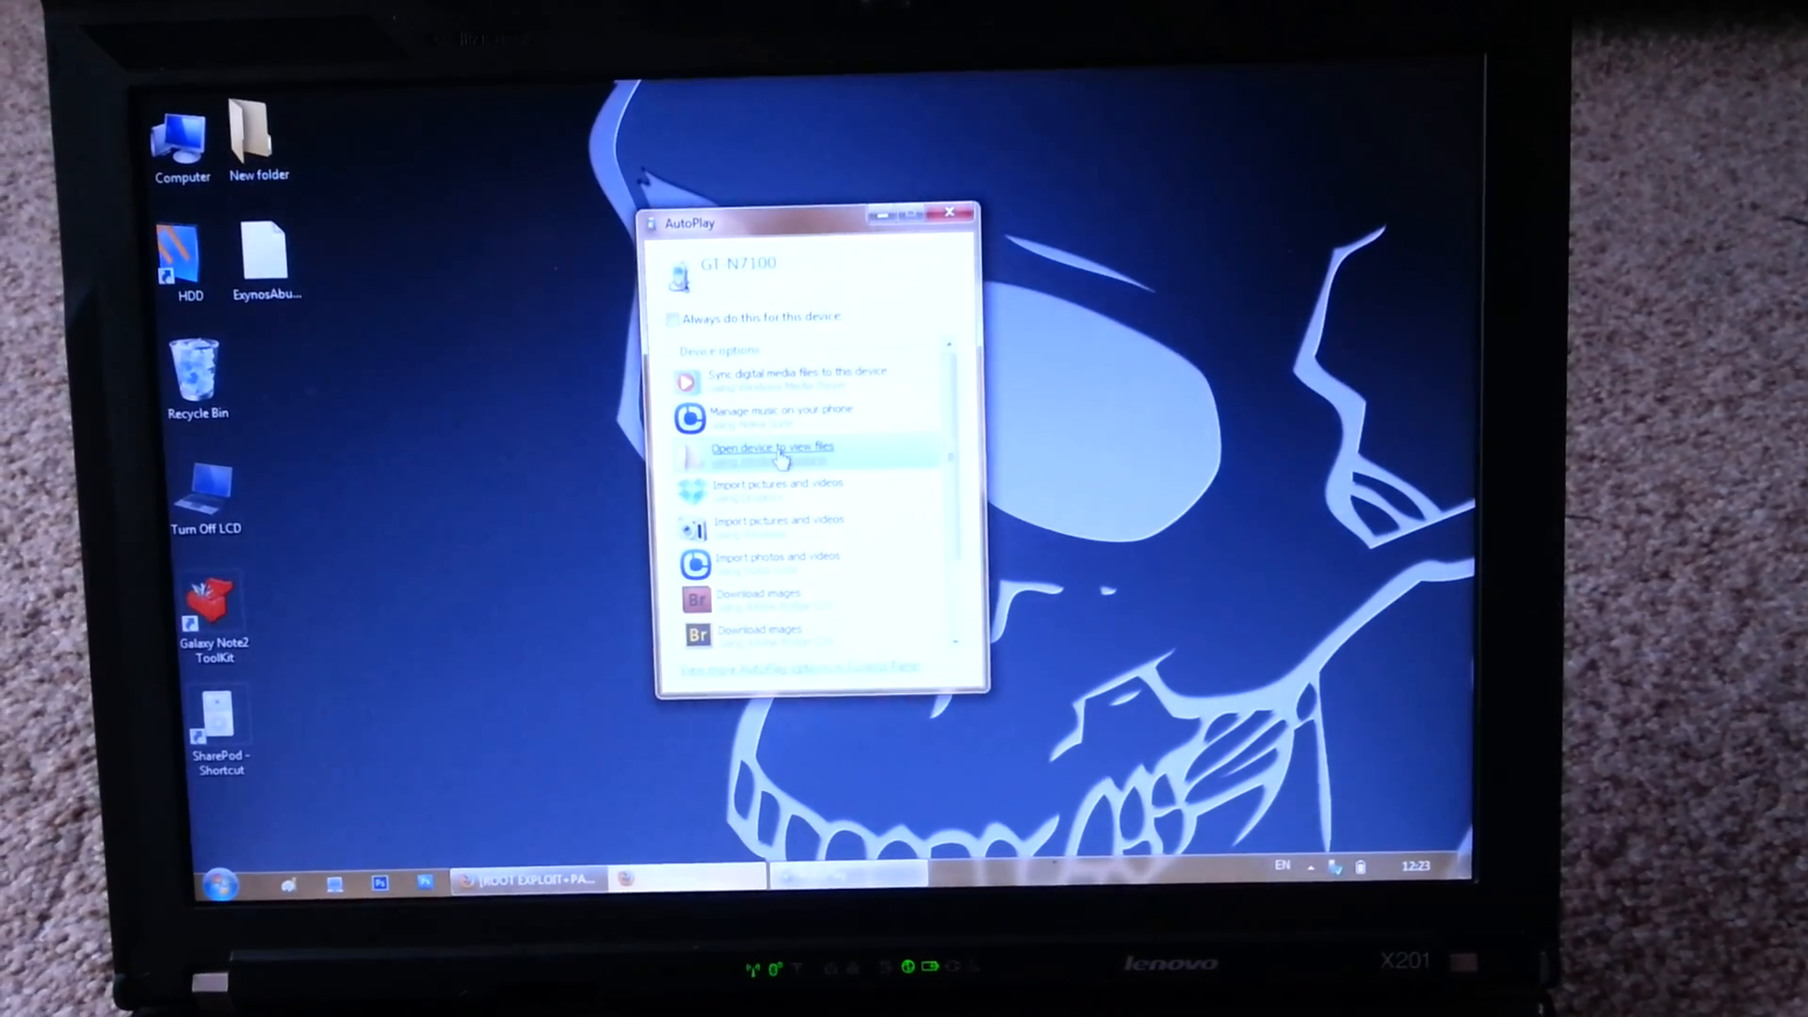
Choose 'Open device to view files' in the GT-N7100 AutoPlay dialog.
{"action": "left_click", "coordinate": [774, 447]}
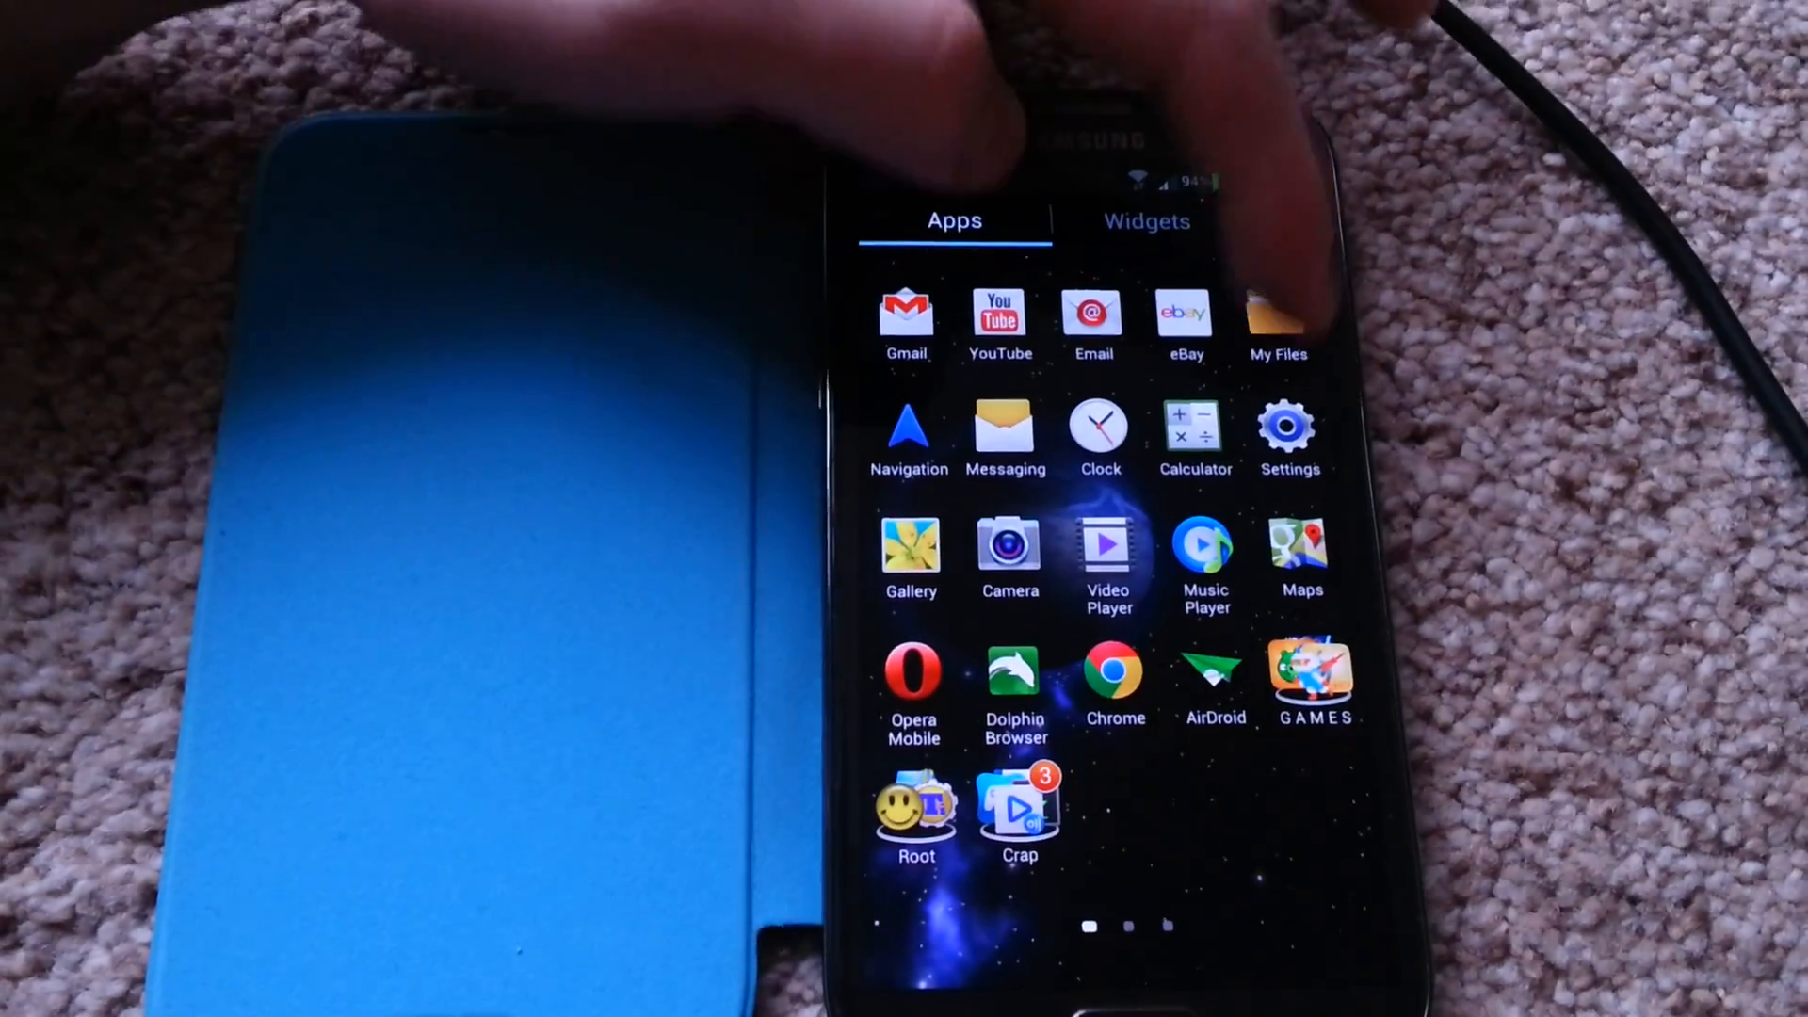
Launch My Files from the Galaxy Note 2's Apps screen.
{"action": "left_click", "coordinate": [1278, 309]}
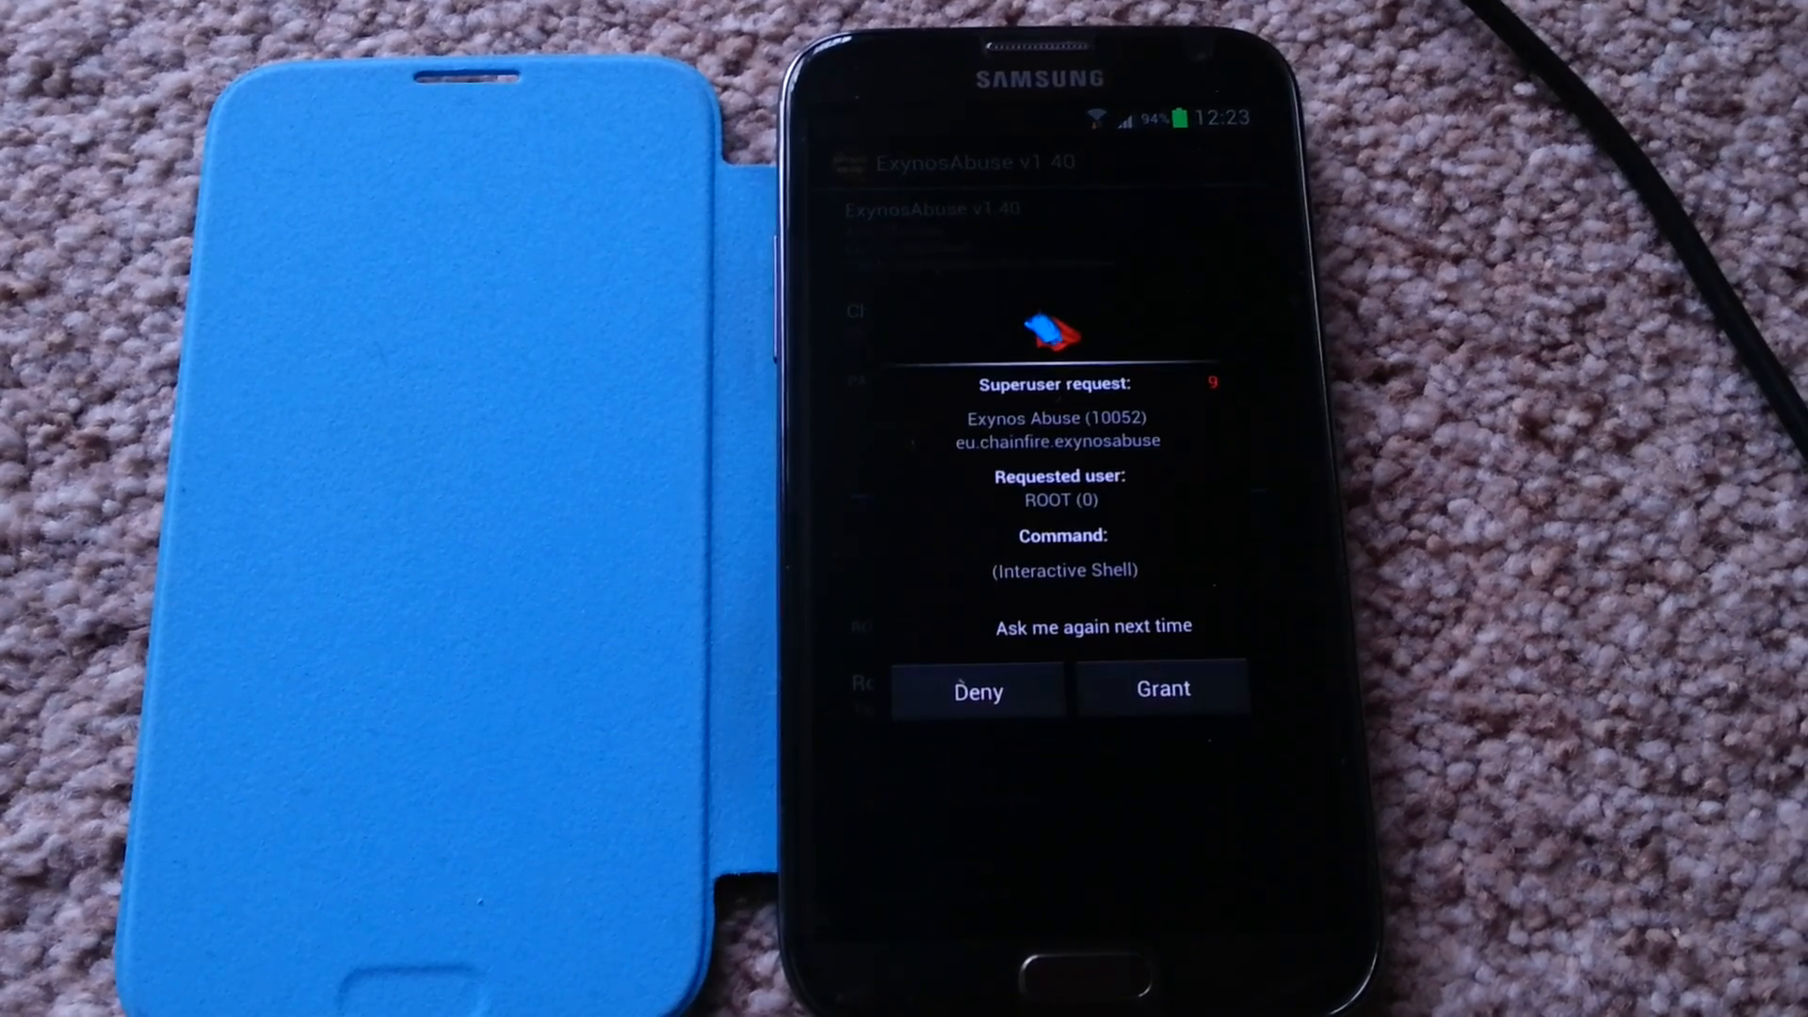
Grant ExynosAbuse superuser access and dismiss the rooting SUCCESS message.
{"action": "left_click", "coordinate": [1163, 688]}
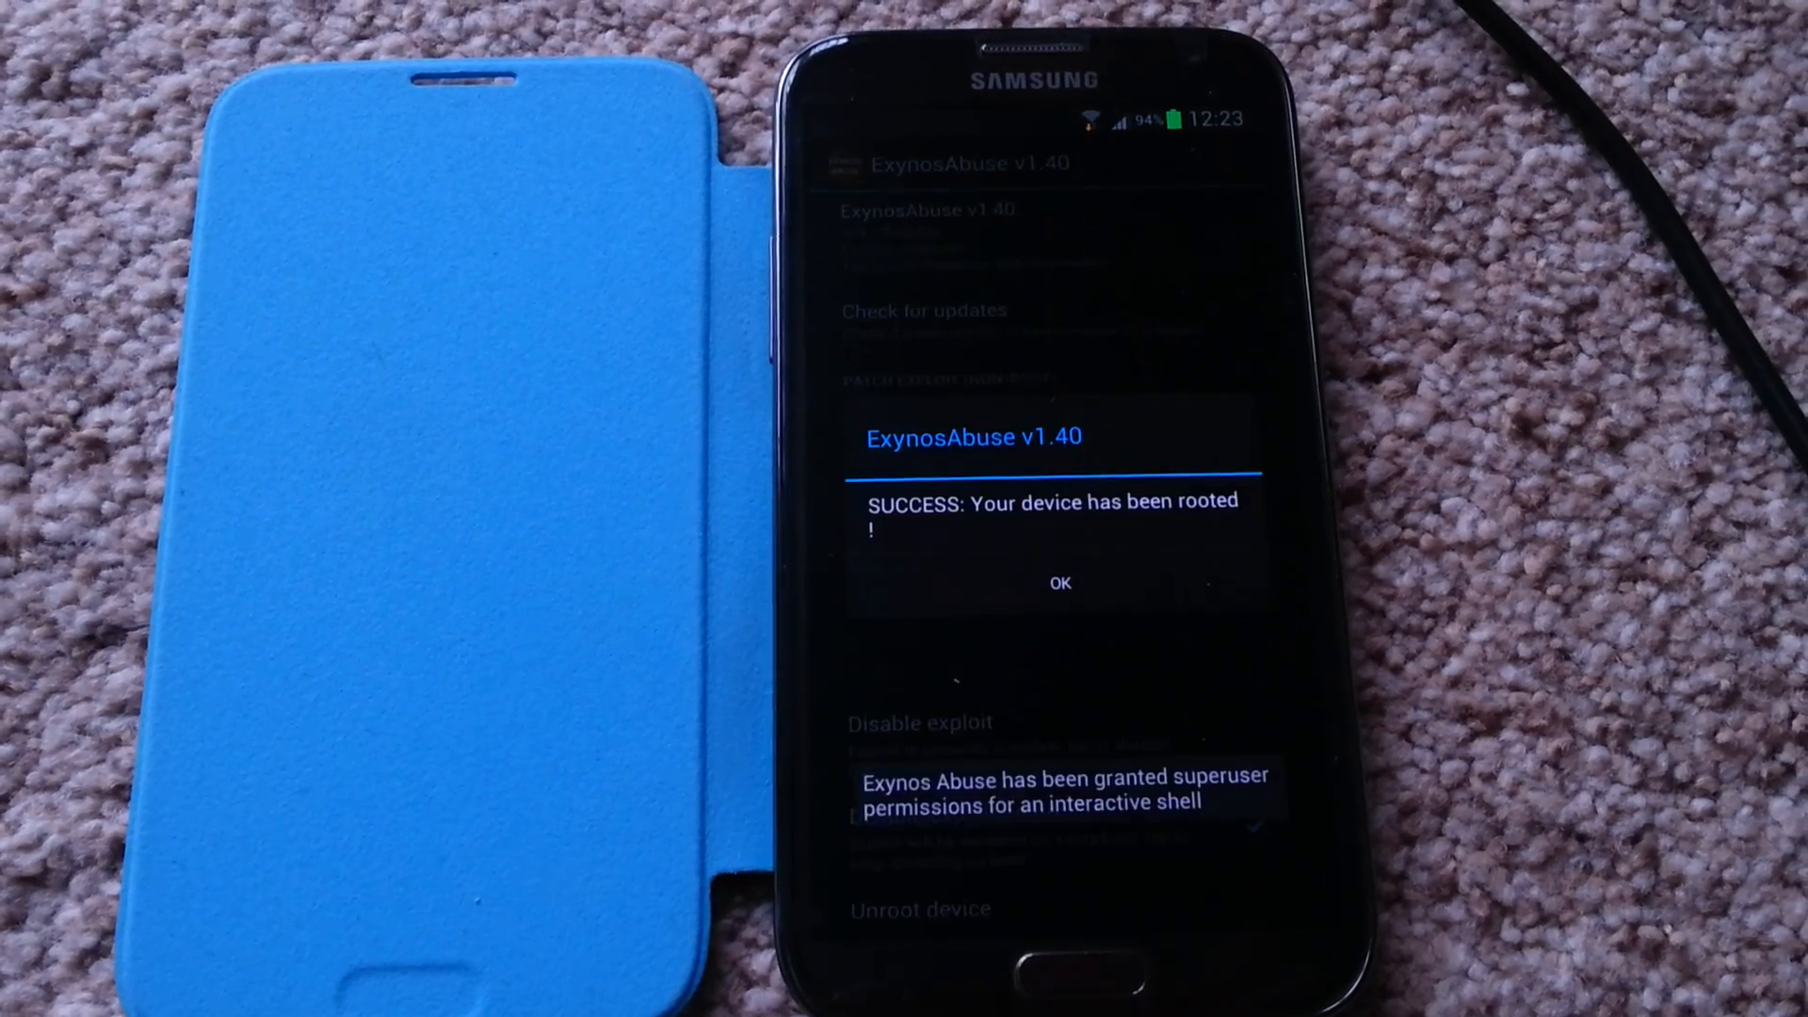
{"action": "left_click", "coordinate": [1060, 583]}
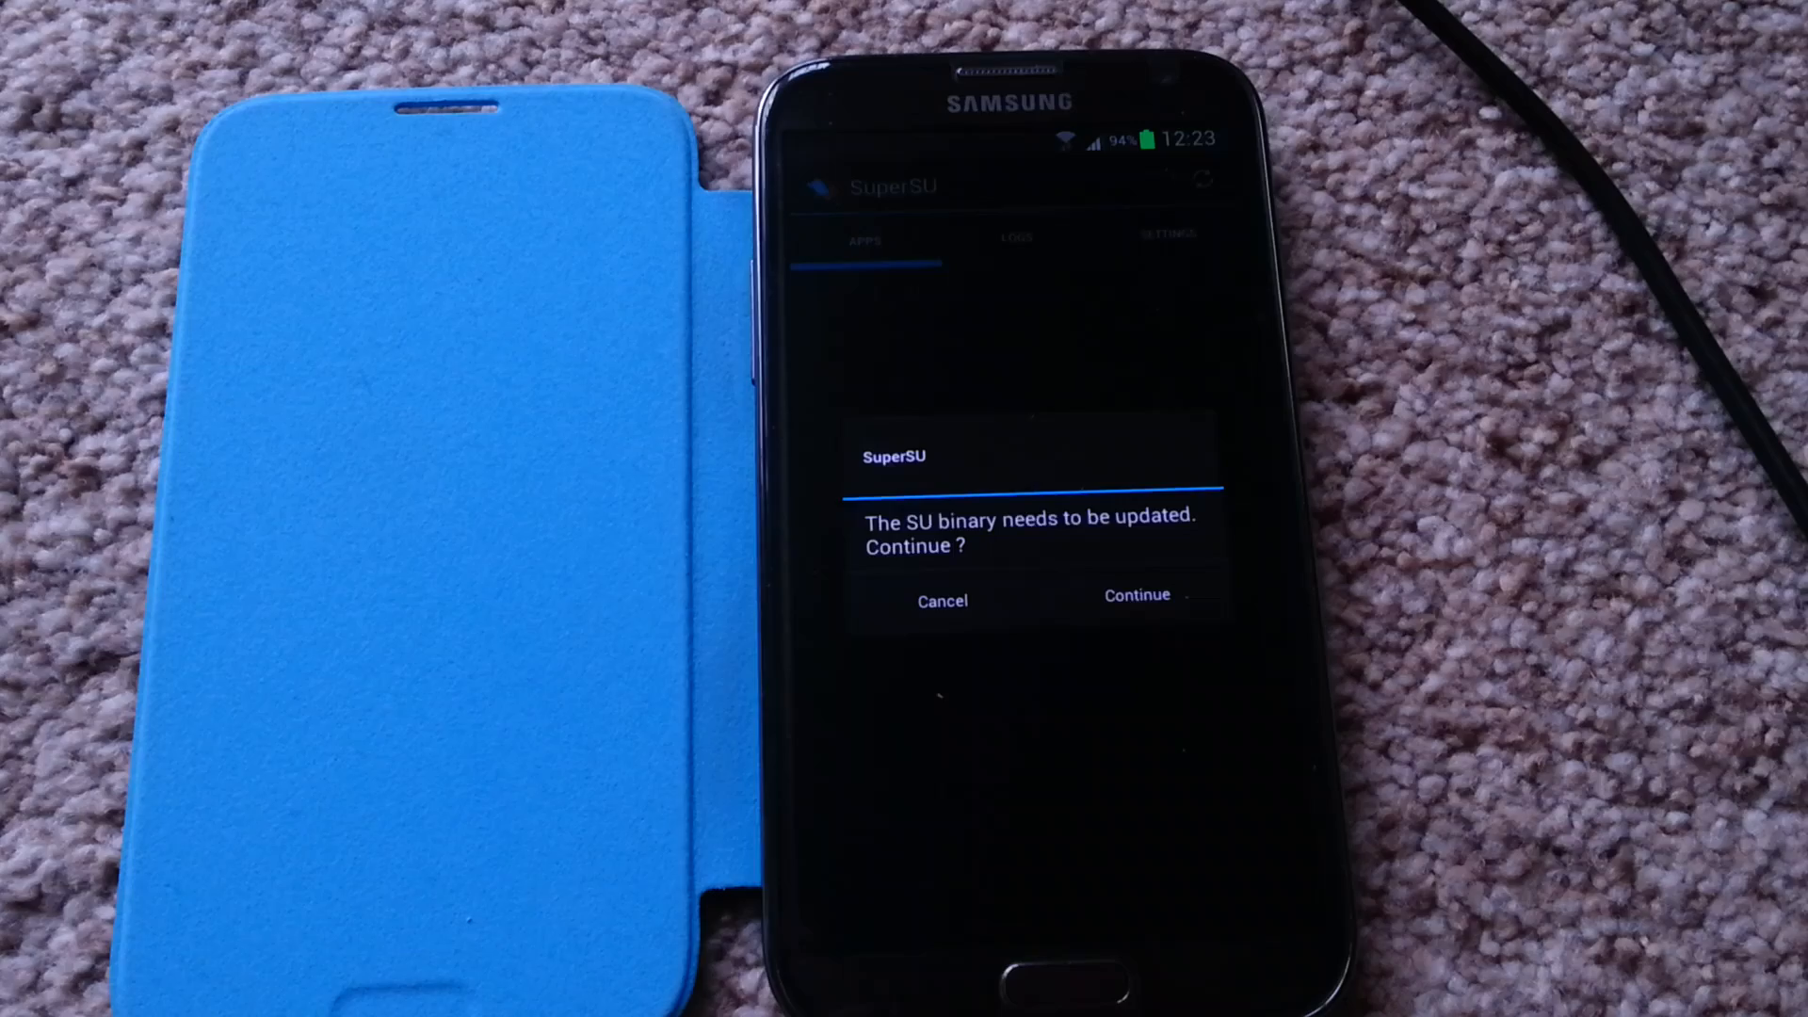
Continue with the SuperSU 'SU binary needs to be updated' prompt.
{"action": "left_click", "coordinate": [1137, 595]}
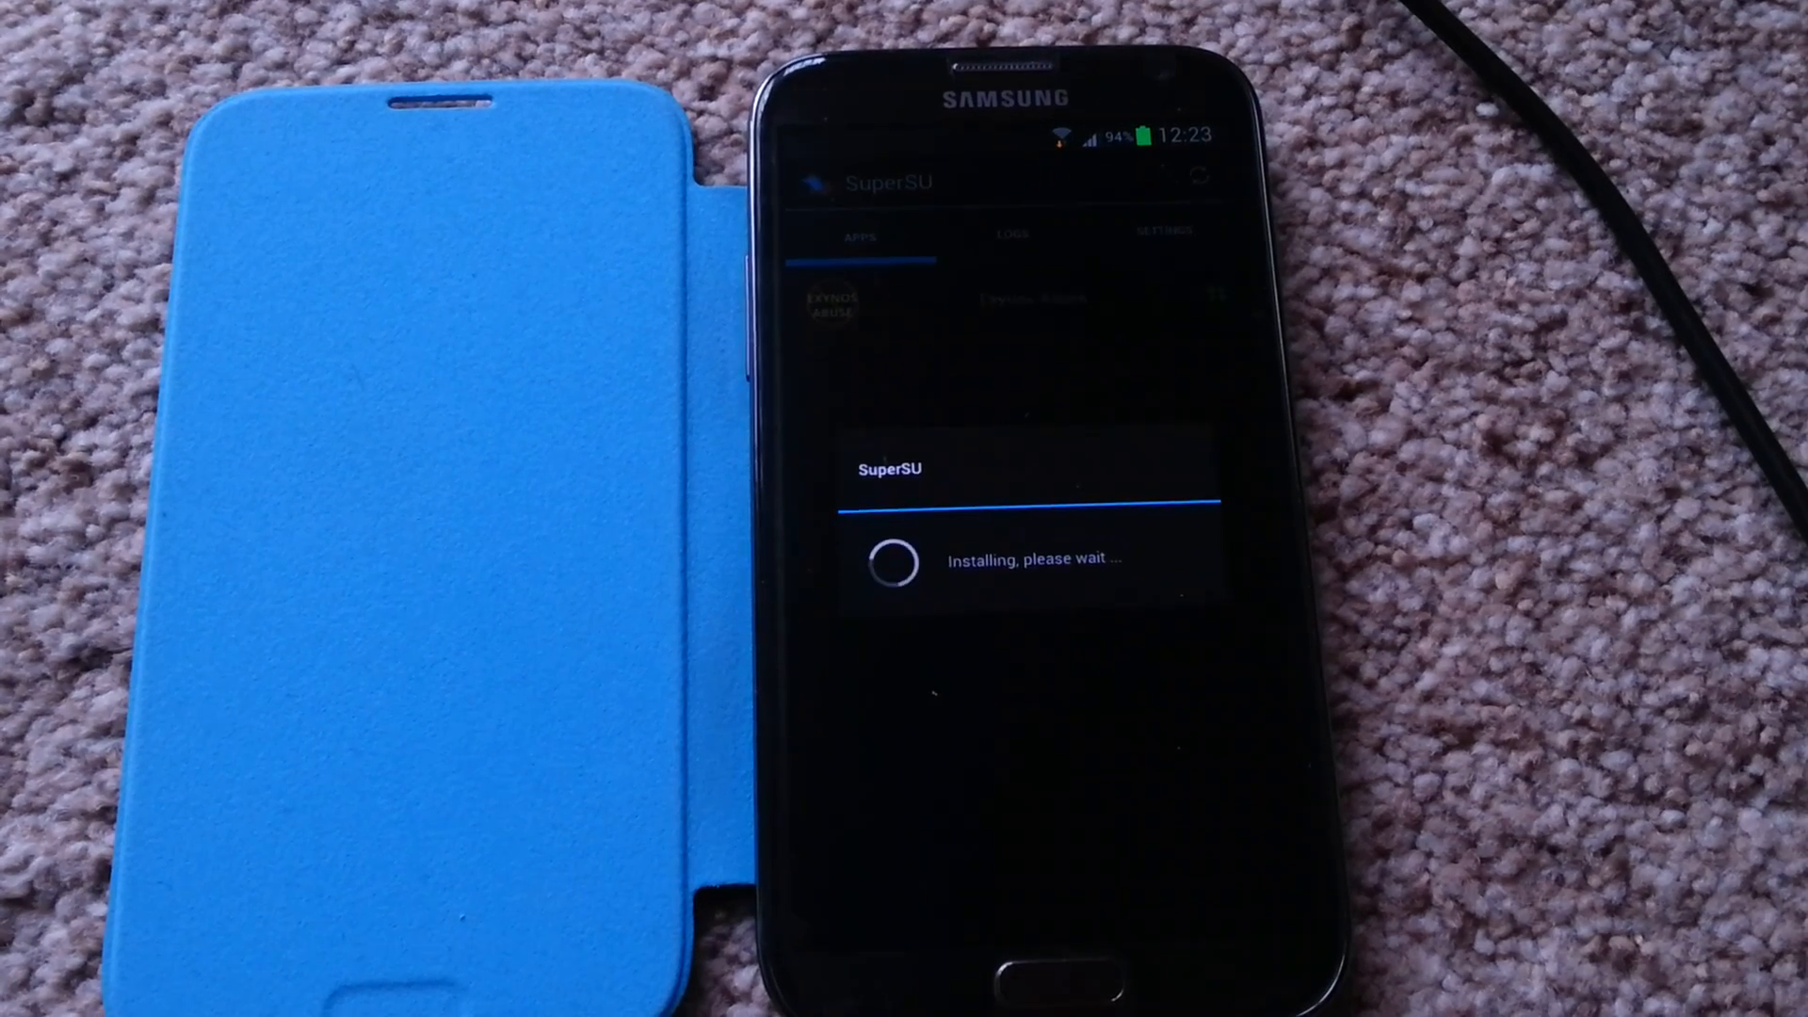